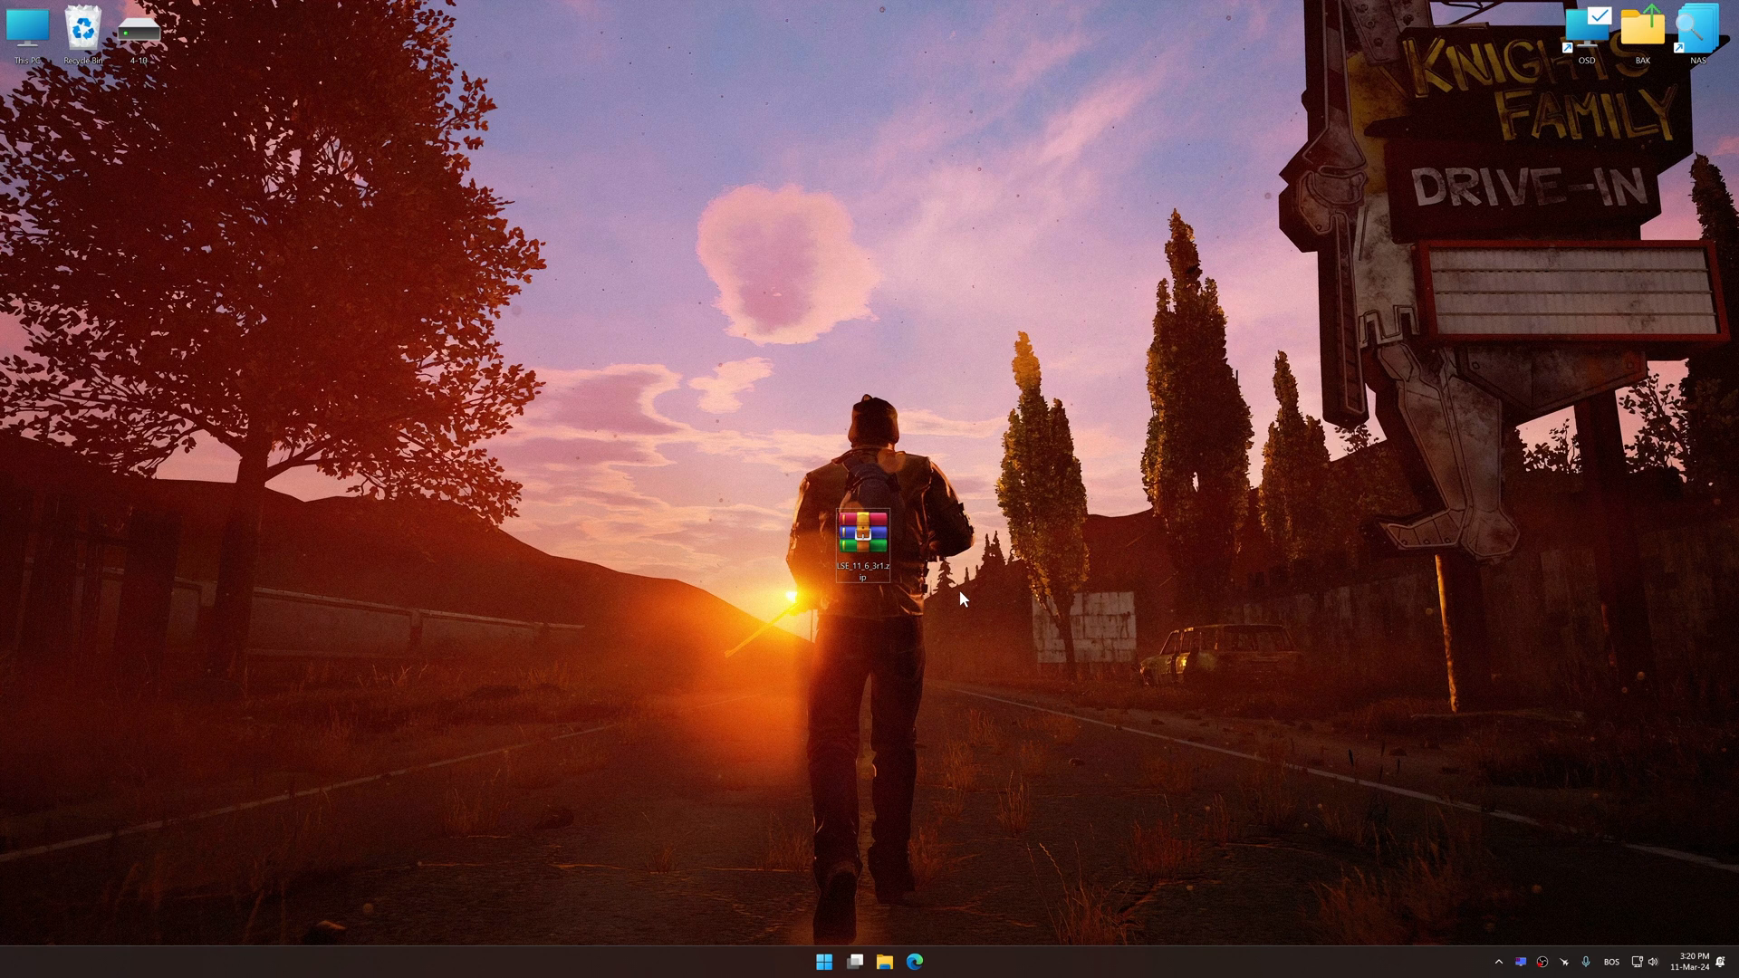
Step: Extract the LSE archive's contents onto the desktop with WinRAR Extract Here
{"action": "right_click", "coordinate": [864, 543]}
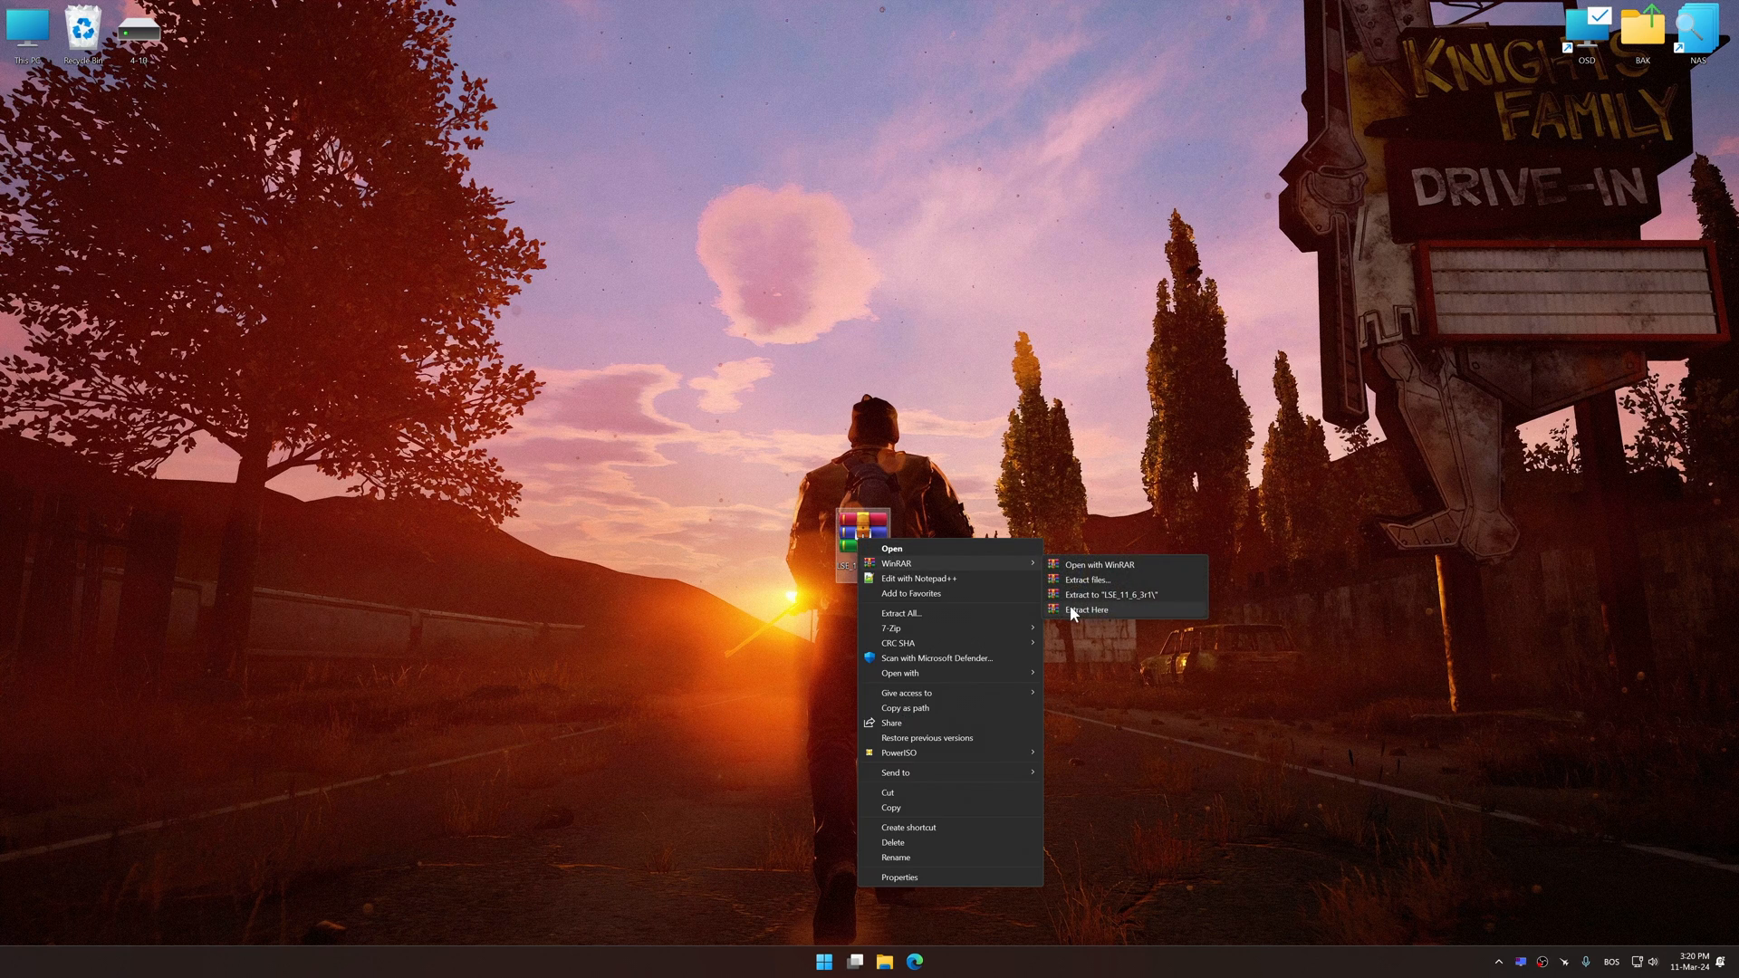
{"action": "left_click", "coordinate": [1088, 611]}
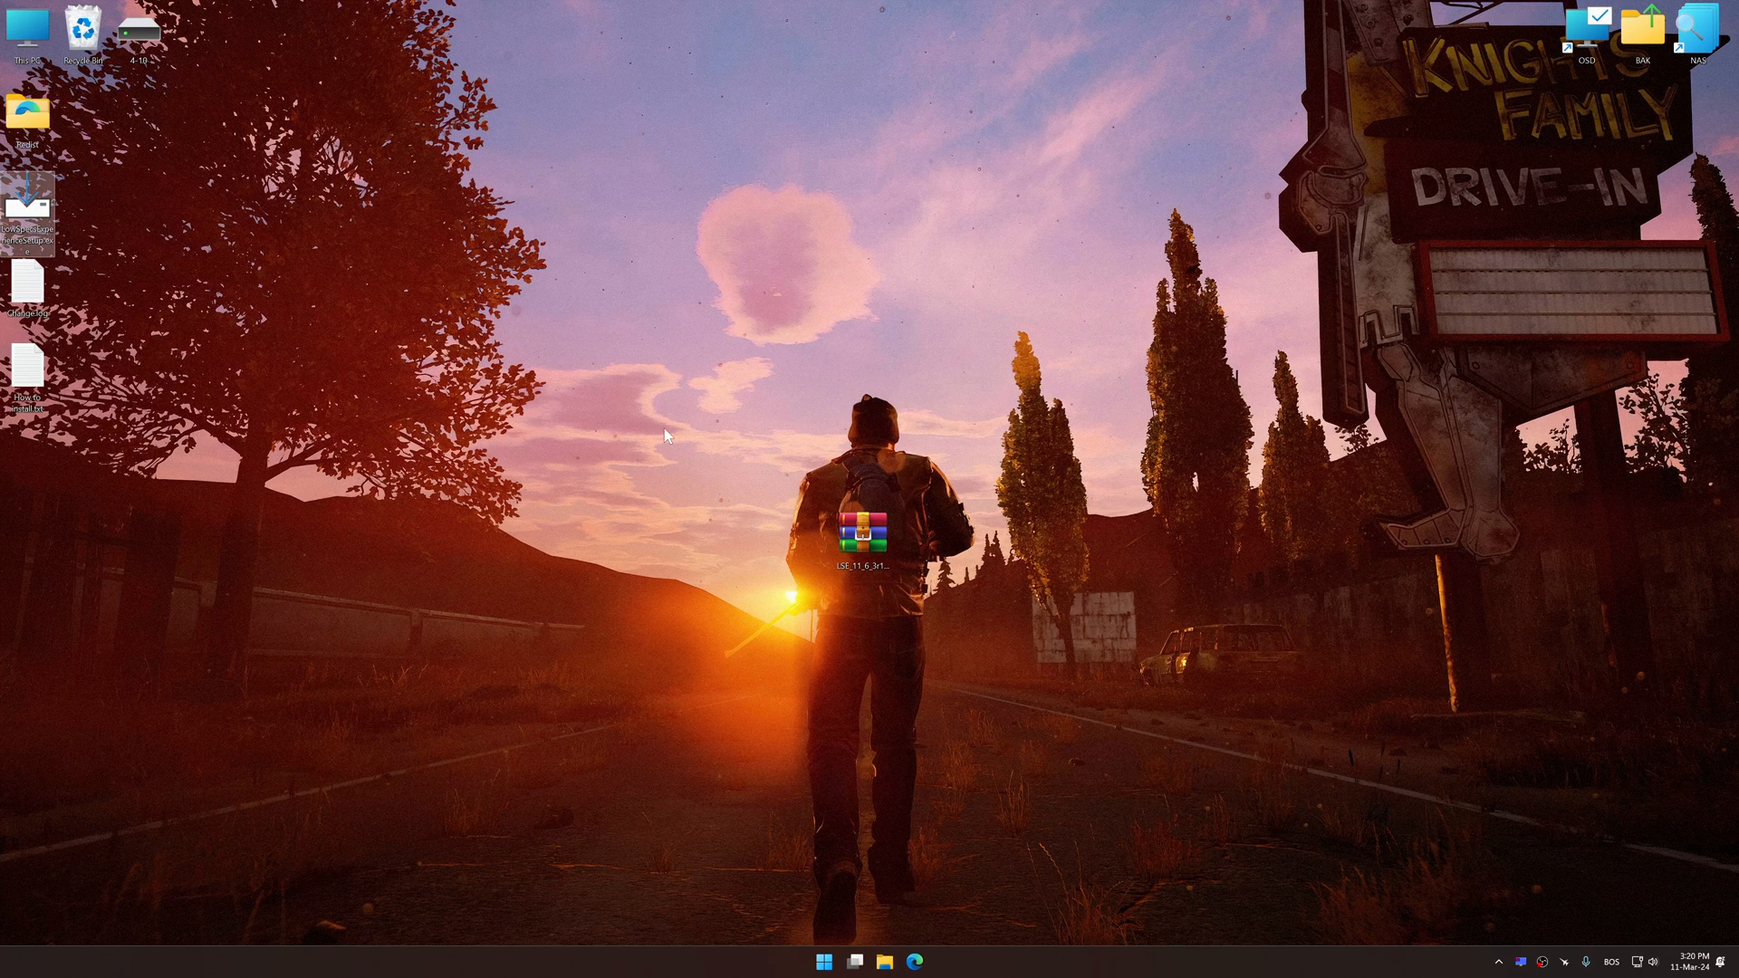
Step: Run the extracted installer, accept the license and launch Low Specs Experience
{"action": "double_click", "coordinate": [871, 532]}
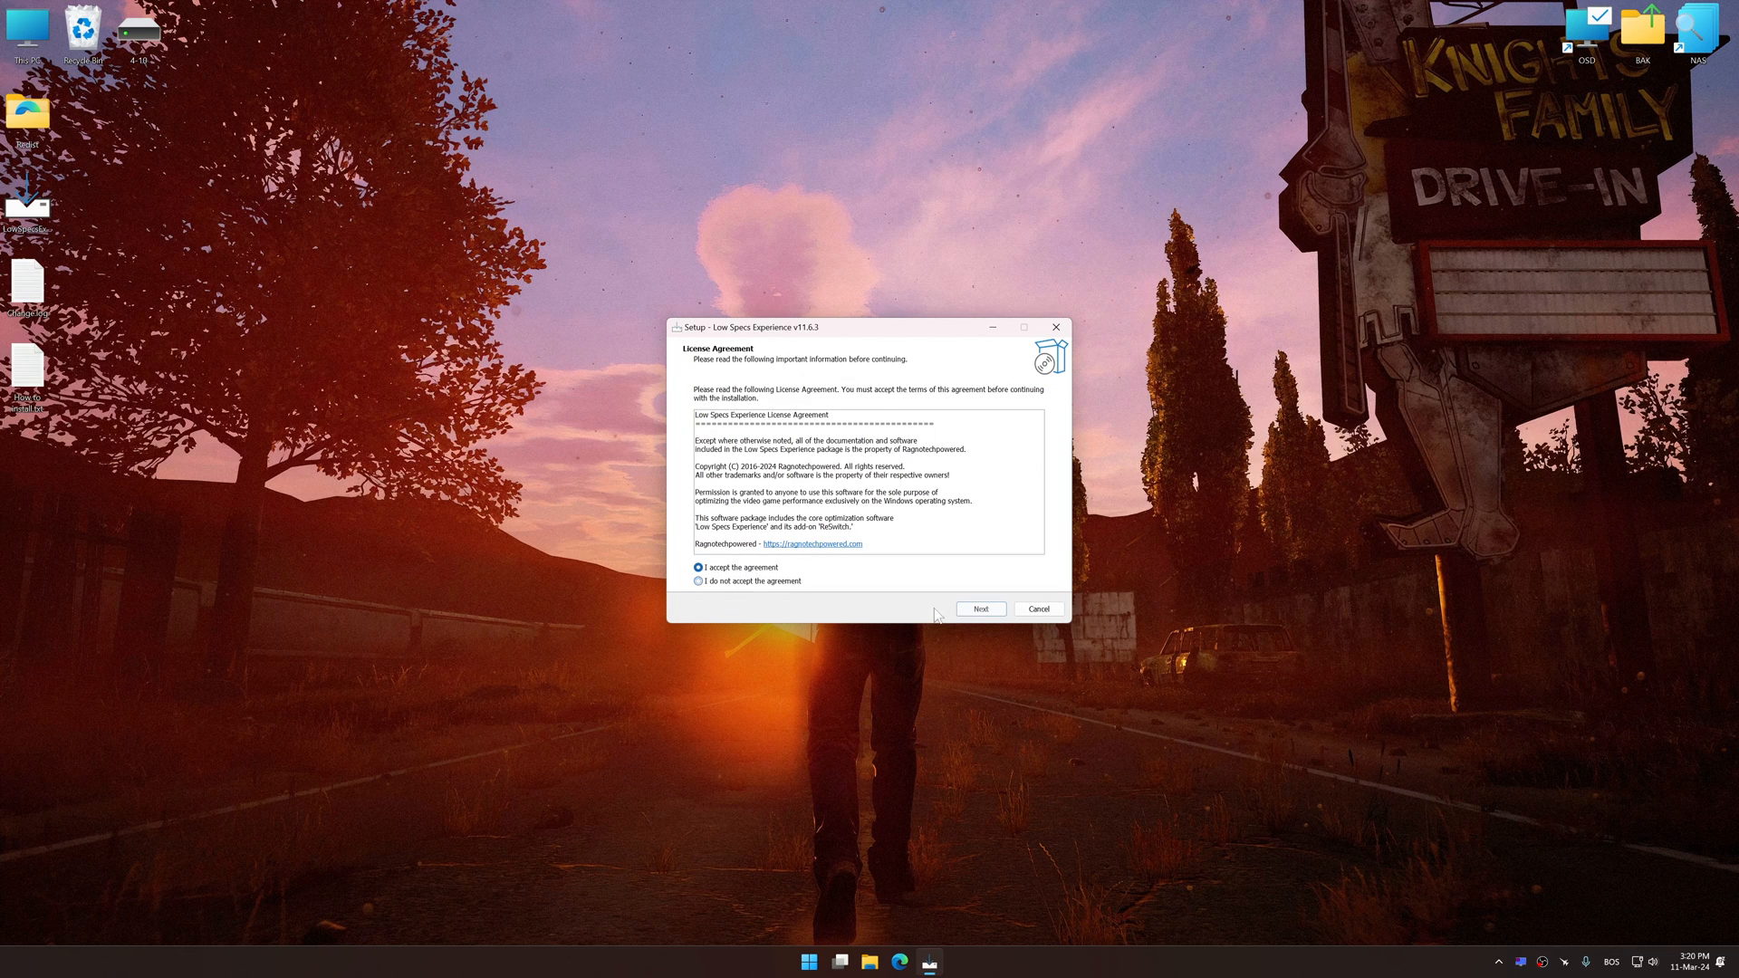
{"action": "left_click", "coordinate": [980, 609]}
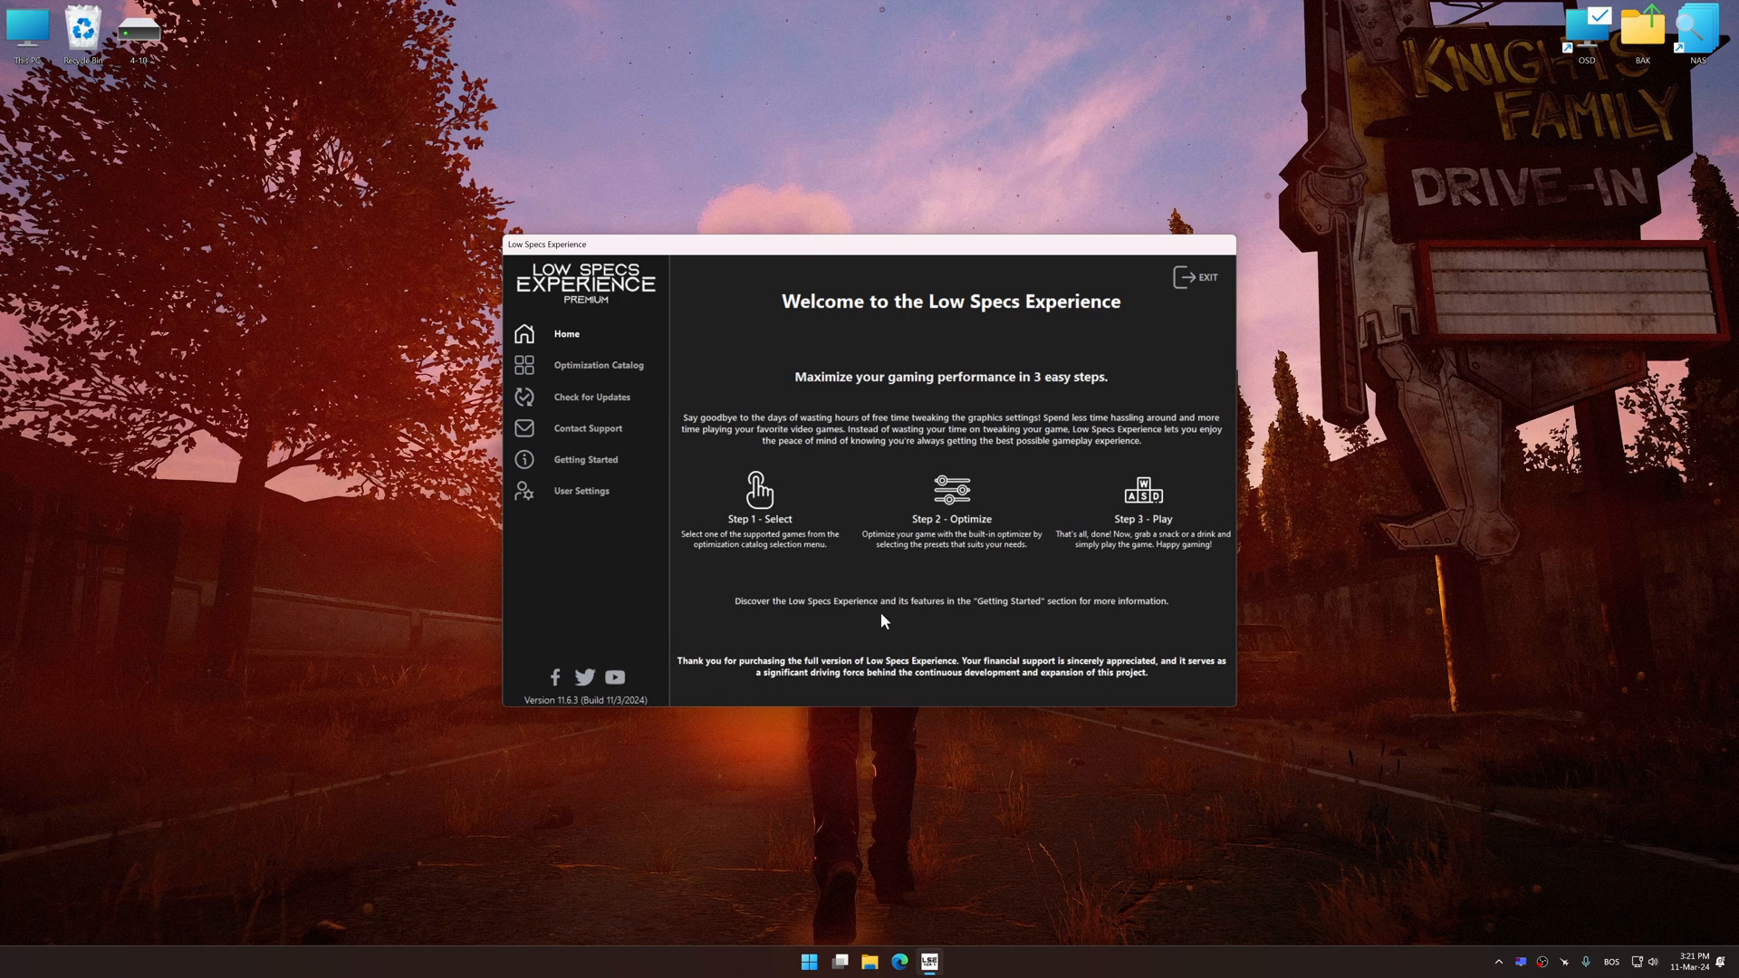
Step: Load the optimization package for State of Decay: Year-One Survival Edition from the Optimization Catalog
{"action": "left_click", "coordinate": [598, 364]}
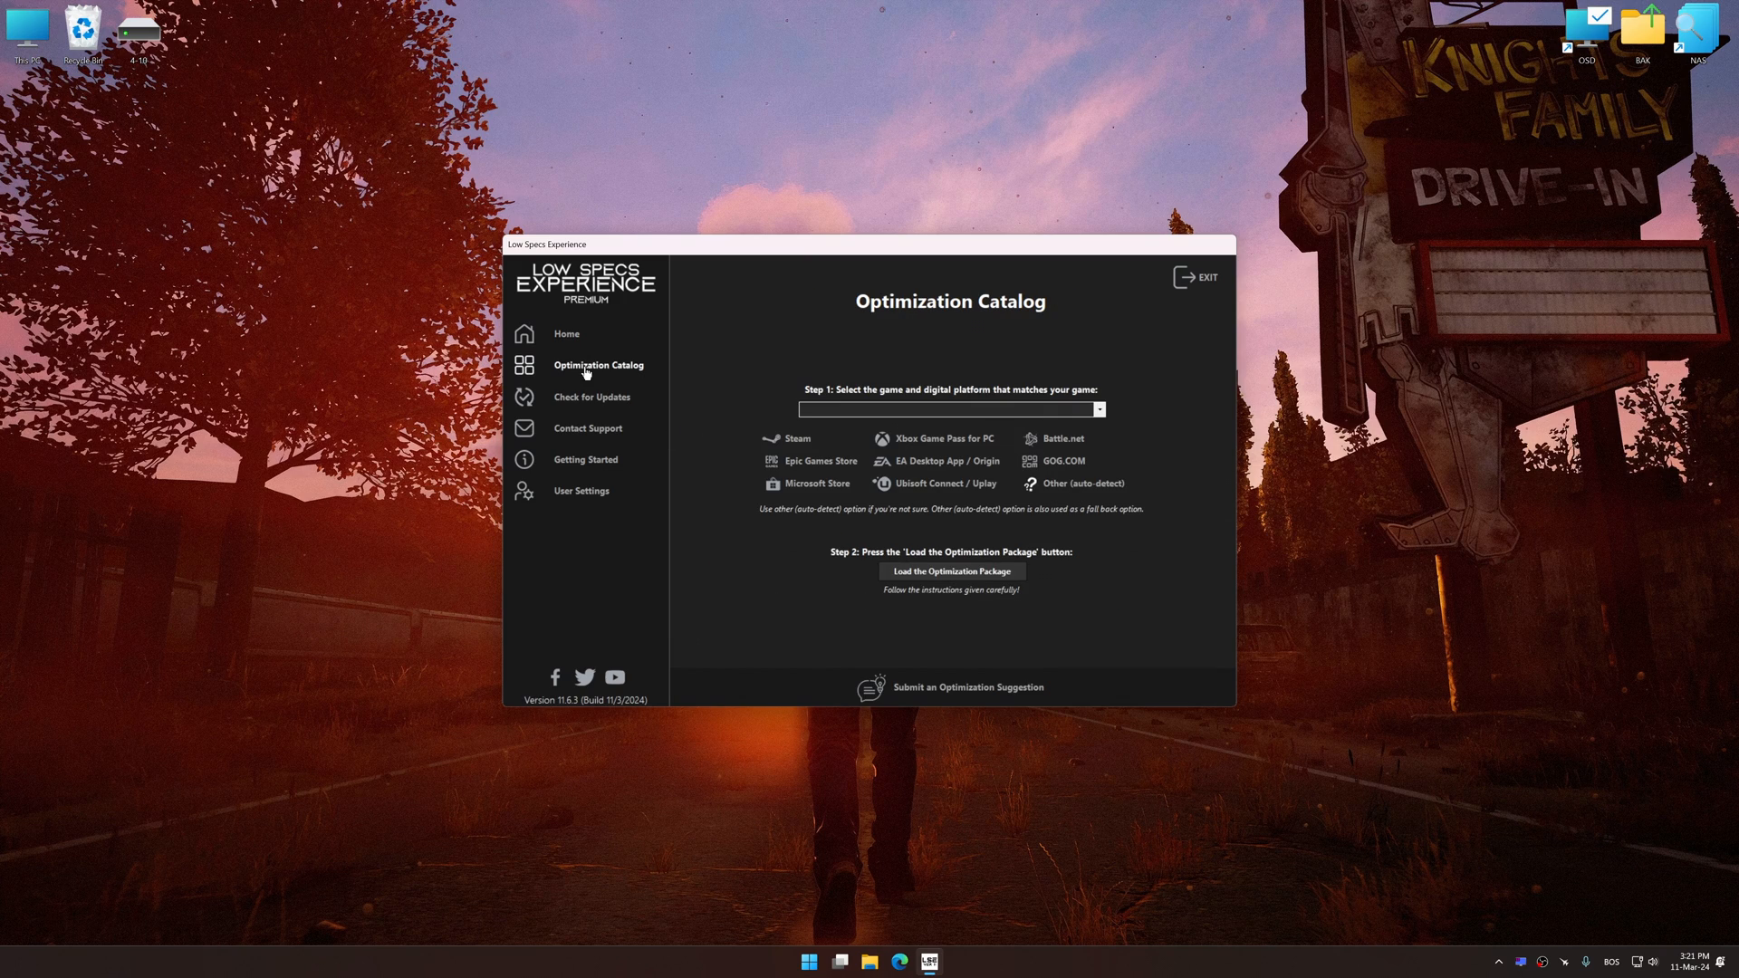
{"action": "mouse_move", "coordinate": [788, 443]}
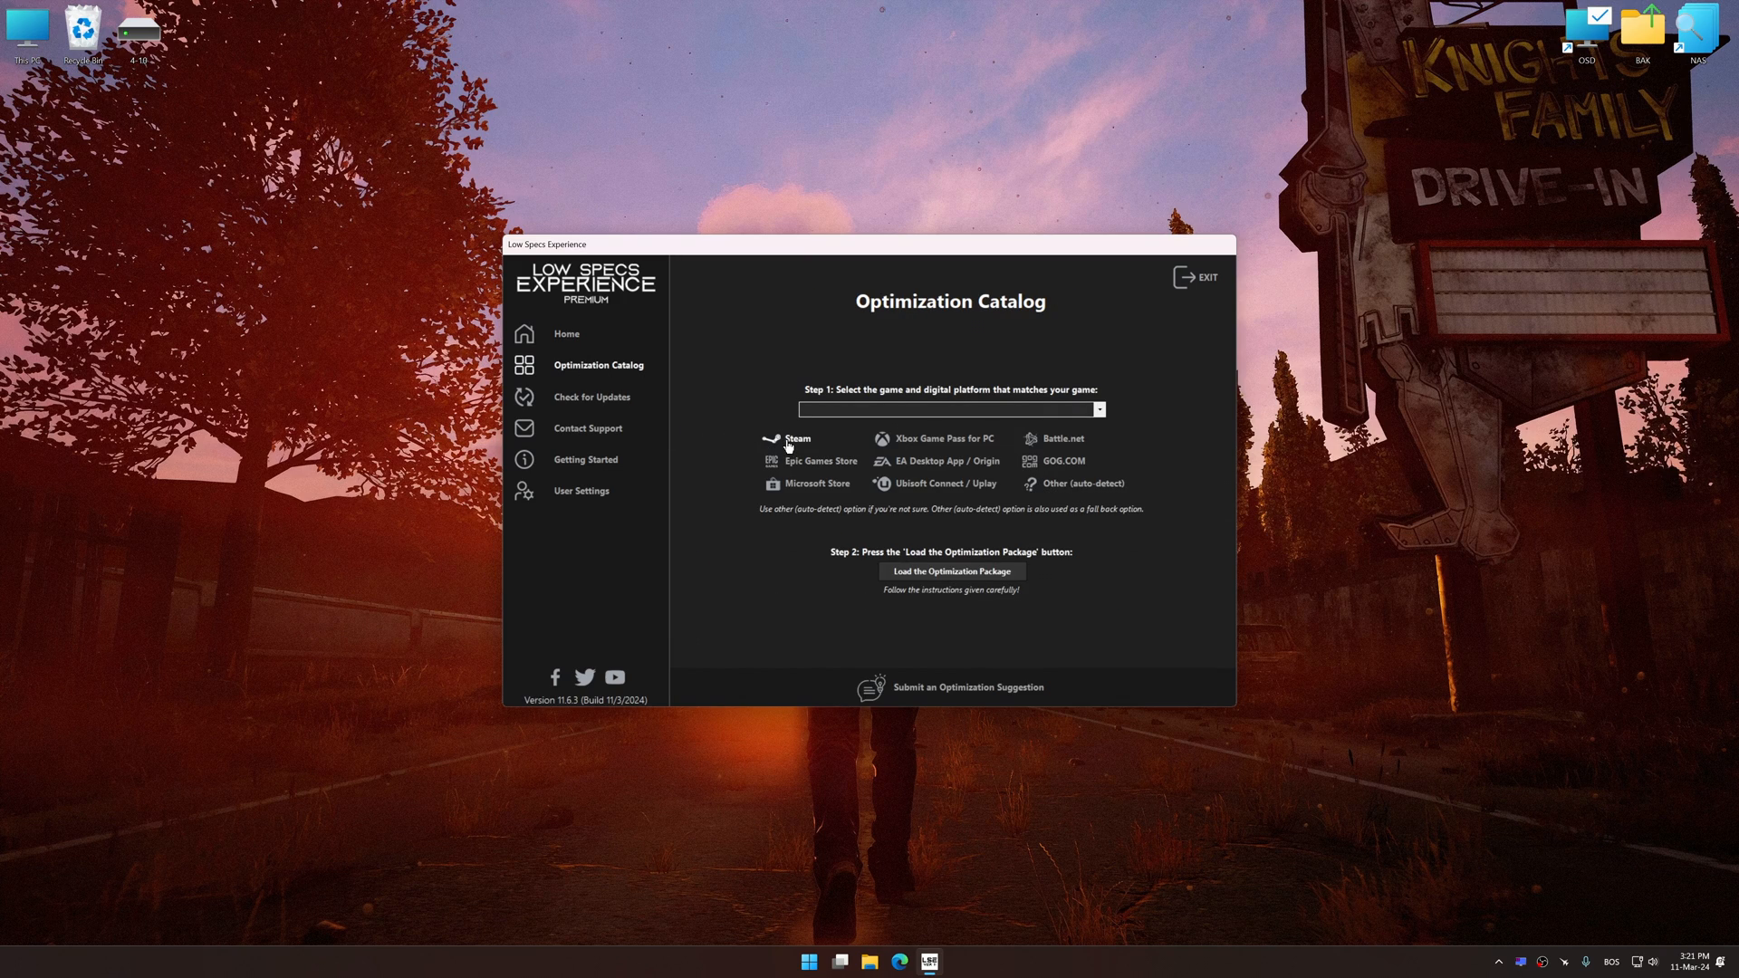
{"action": "left_click", "coordinate": [1092, 410]}
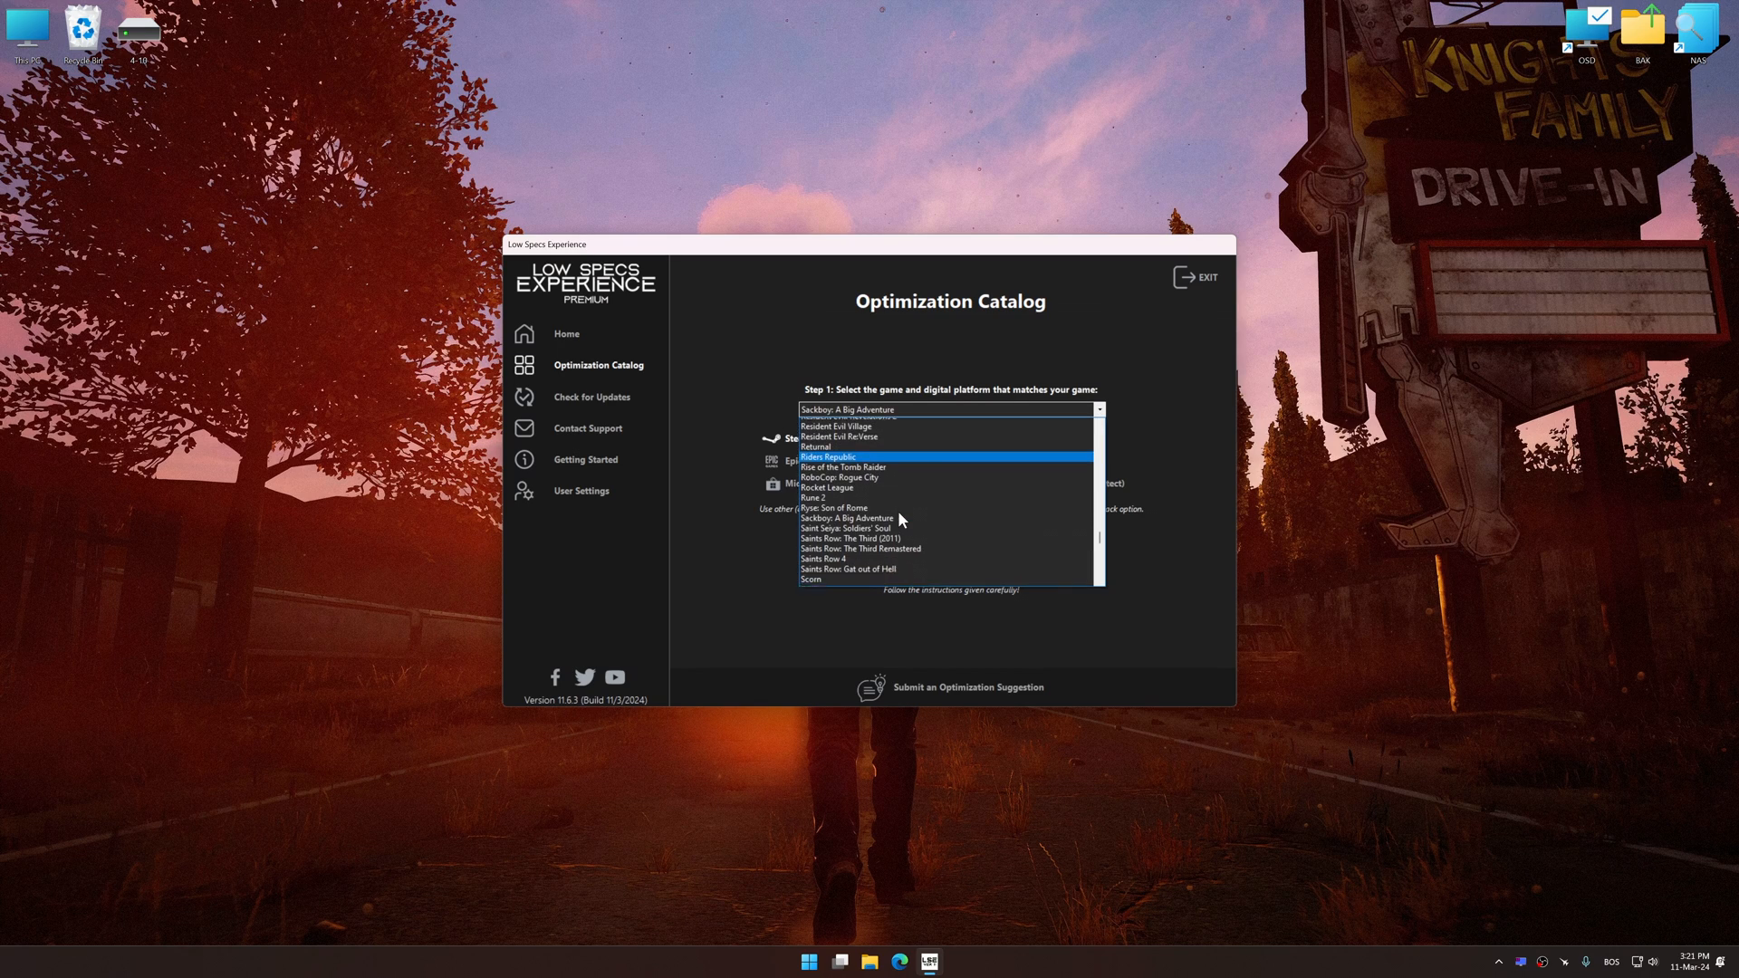
{"action": "scroll", "scroll_direction": "down", "scroll_amount": 3}
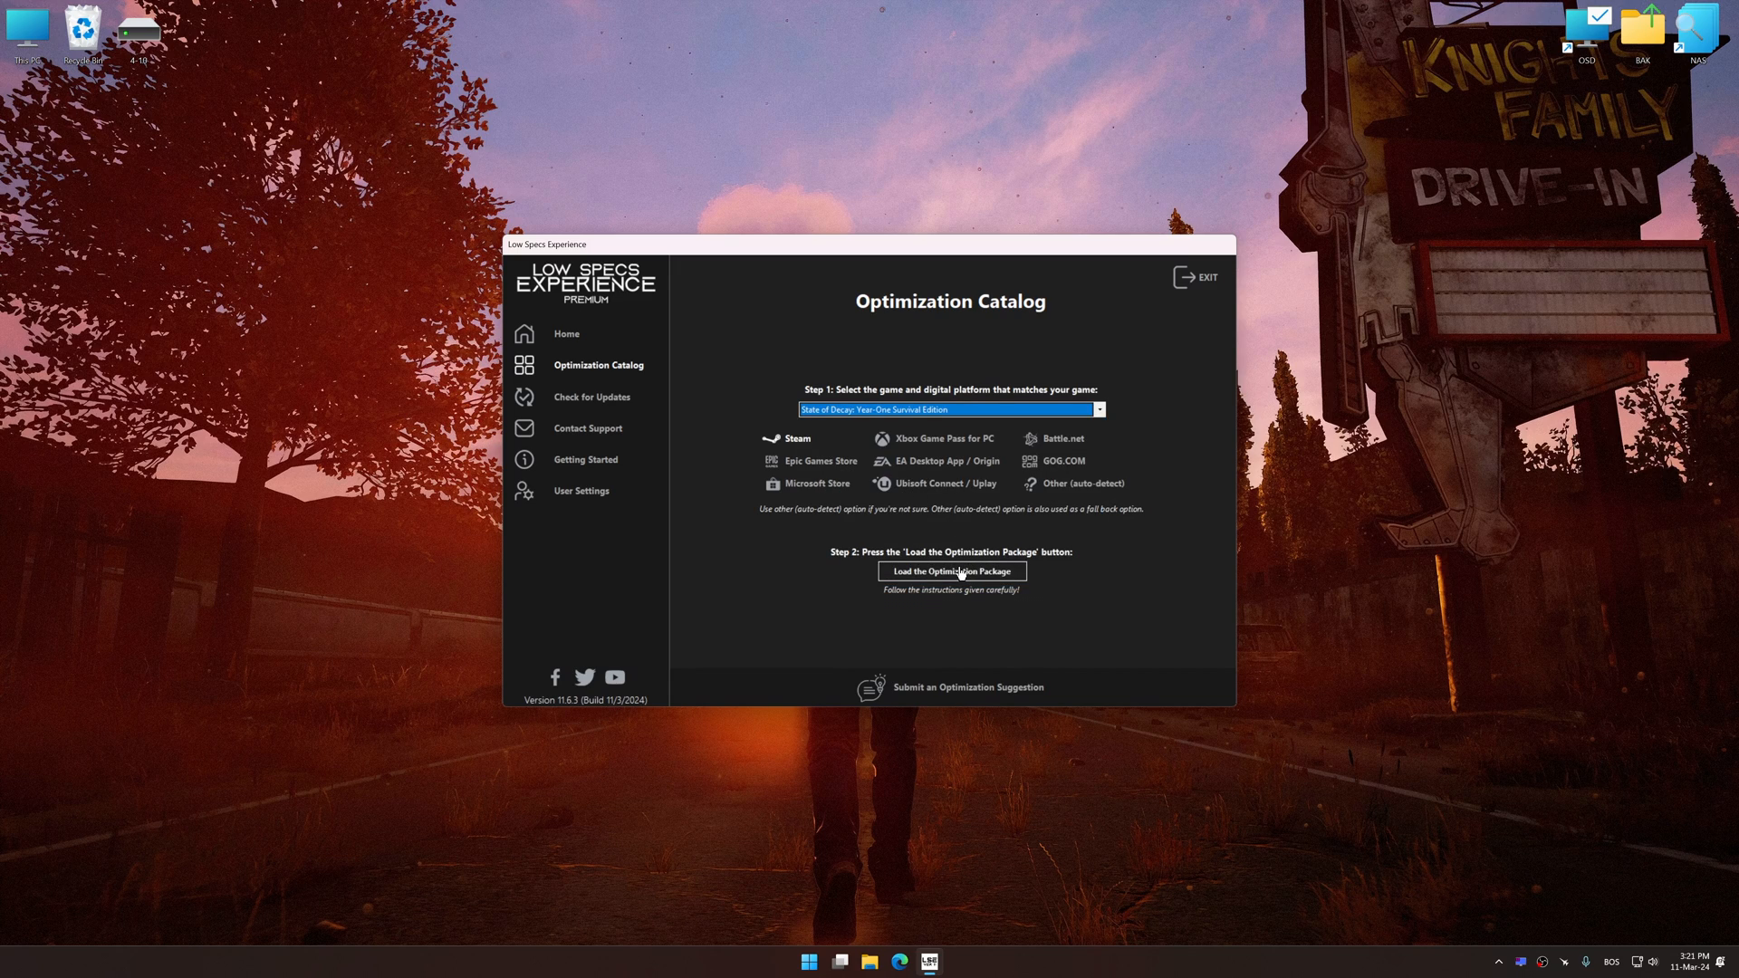
{"action": "left_click", "coordinate": [949, 571]}
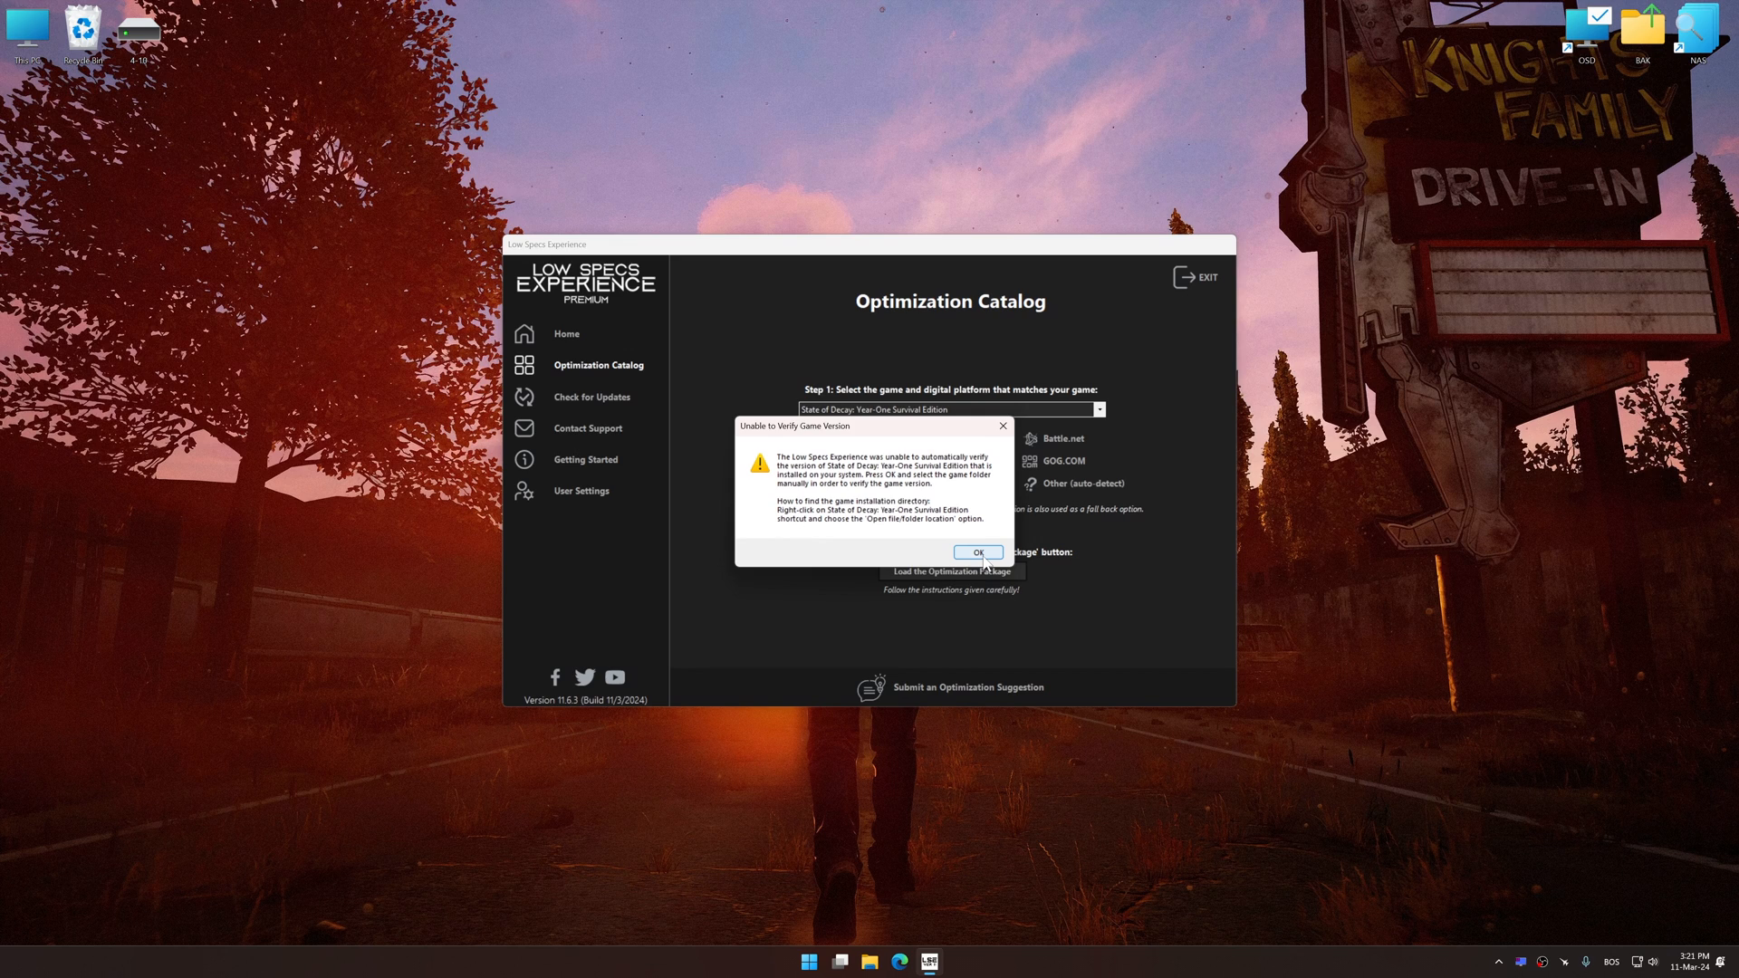
Step: Acknowledge the version warning and continue to the State of Decay optimization dashboard
{"action": "left_click", "coordinate": [976, 553]}
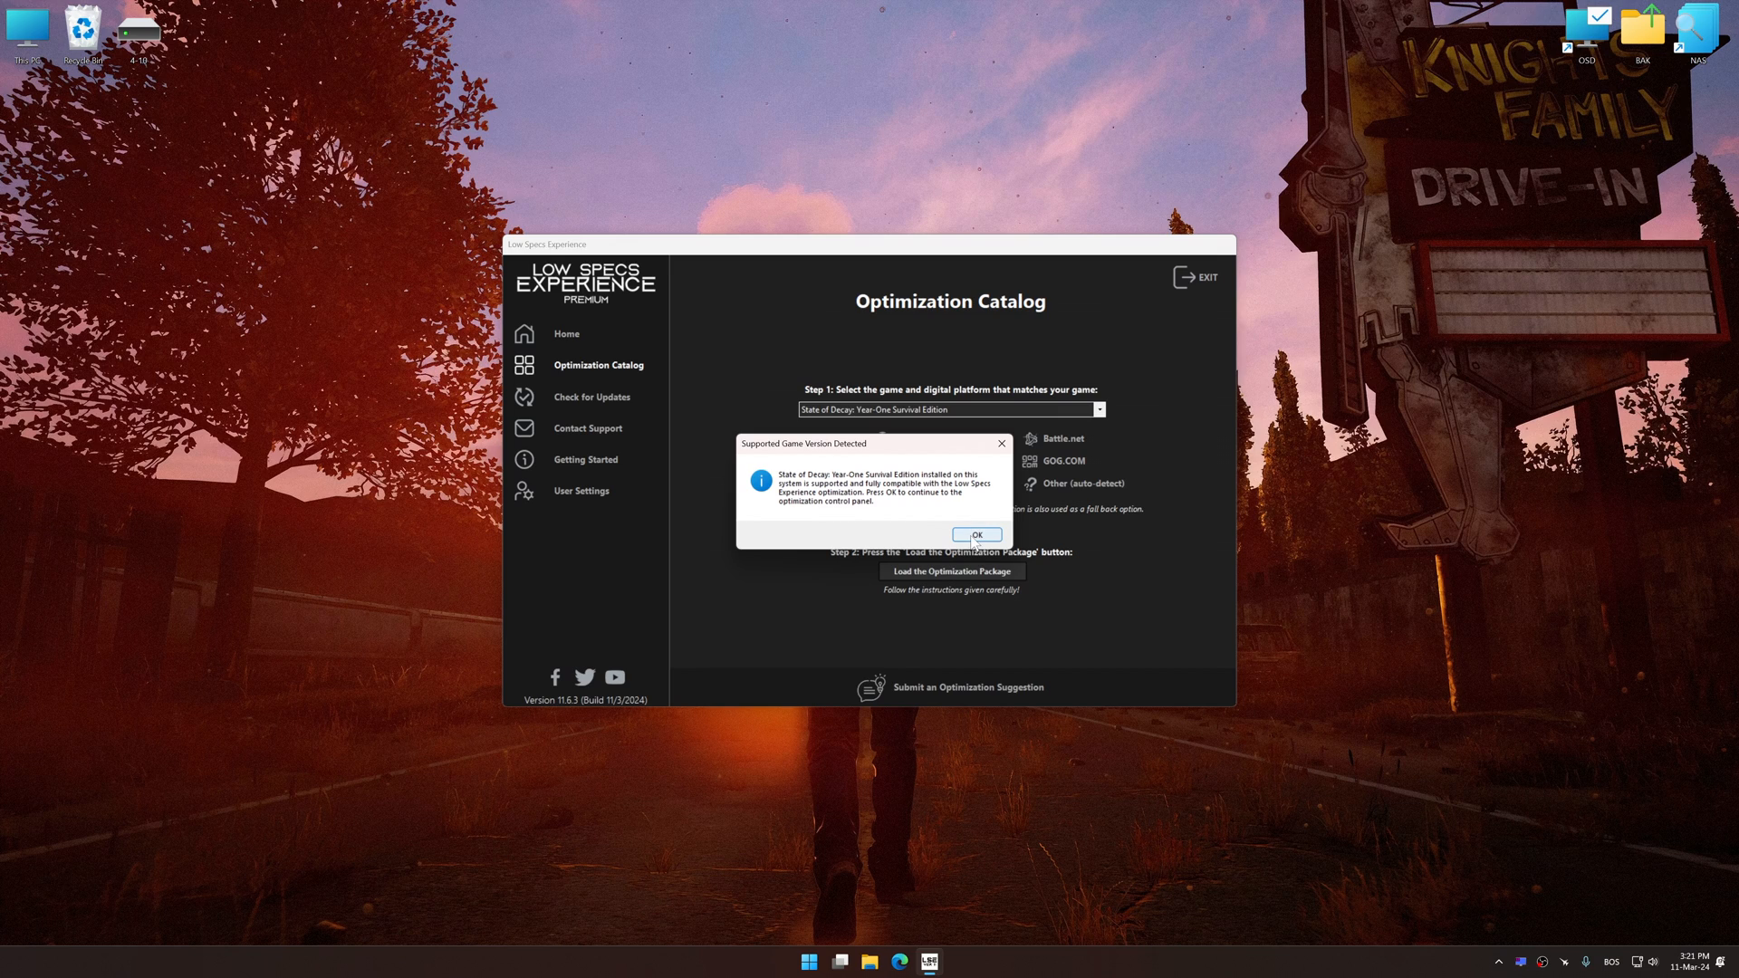
{"action": "left_click", "coordinate": [974, 535]}
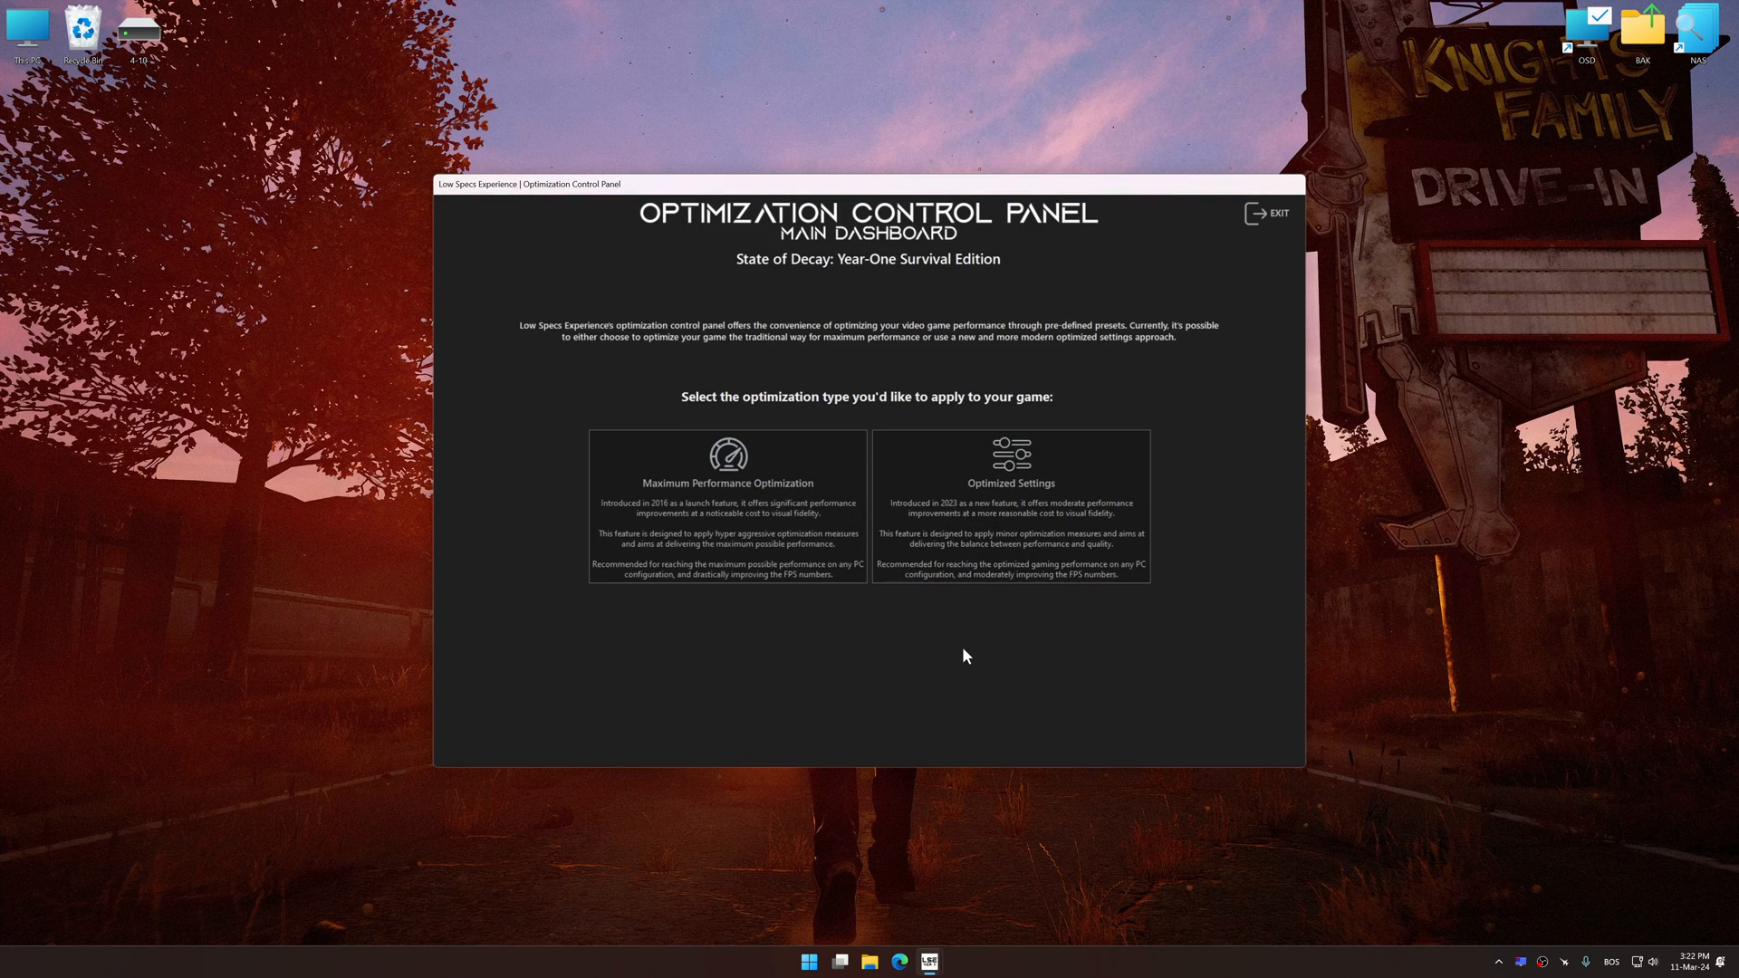
Step: Apply the Balanced optimized settings to State of Decay at 3840 x 2160 resolution
{"action": "left_click", "coordinate": [1009, 499]}
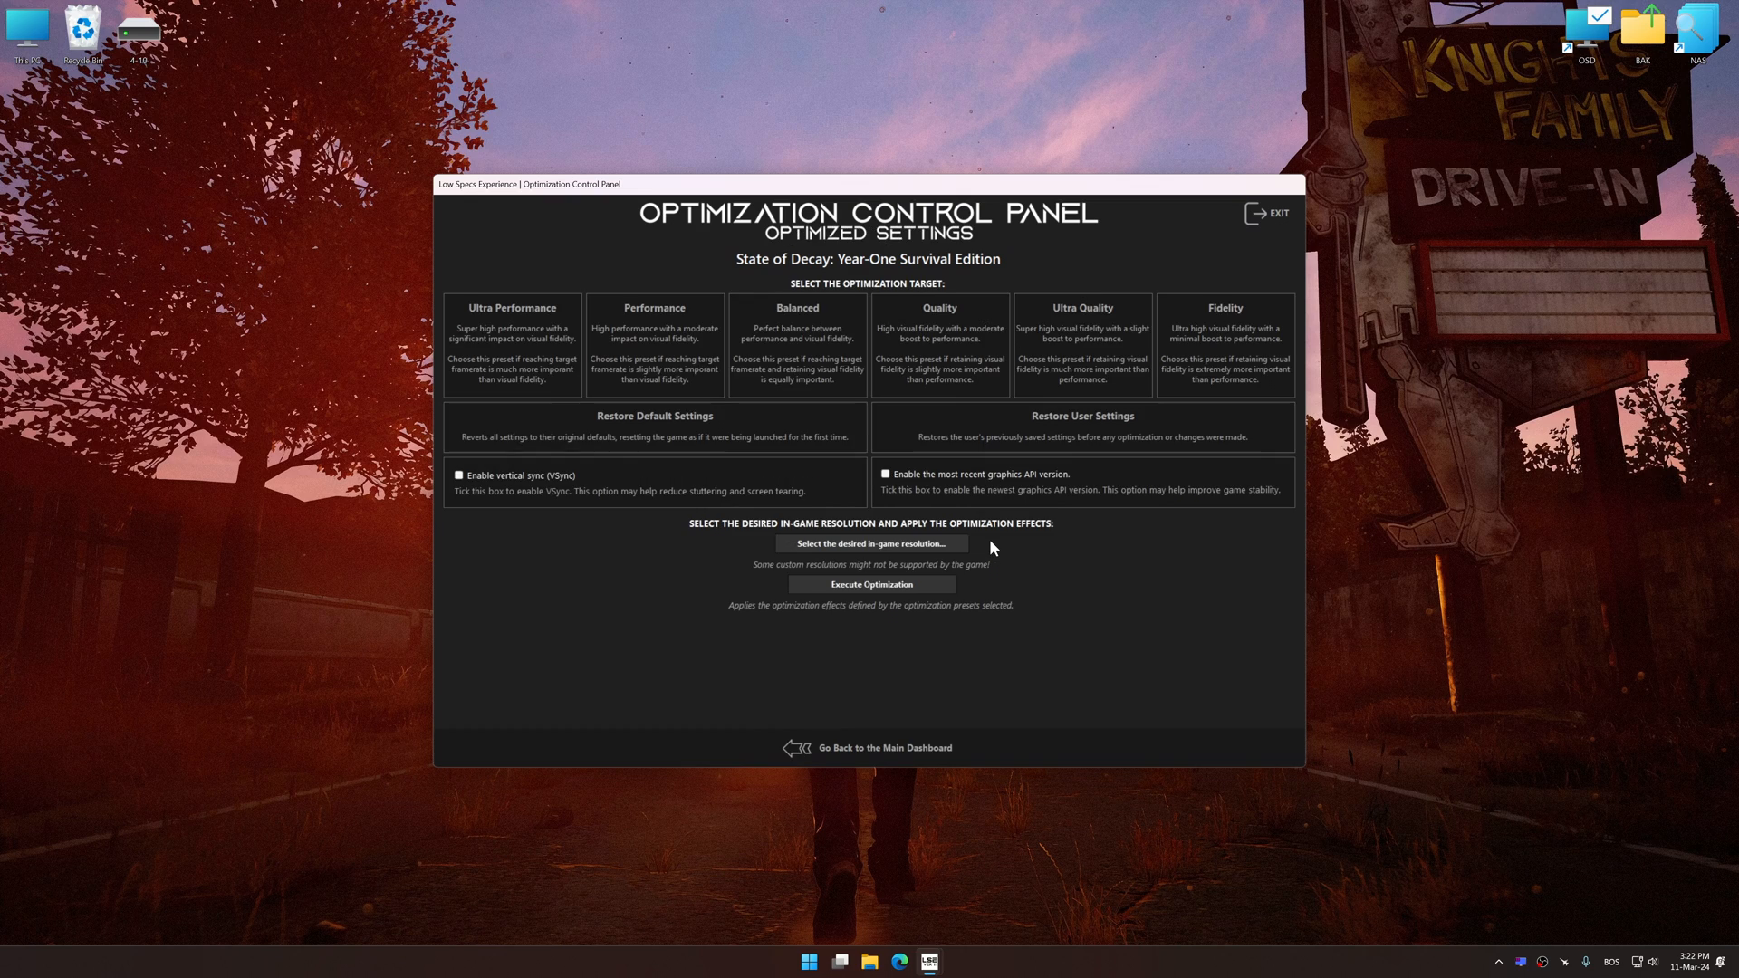
{"action": "left_click", "coordinate": [871, 543]}
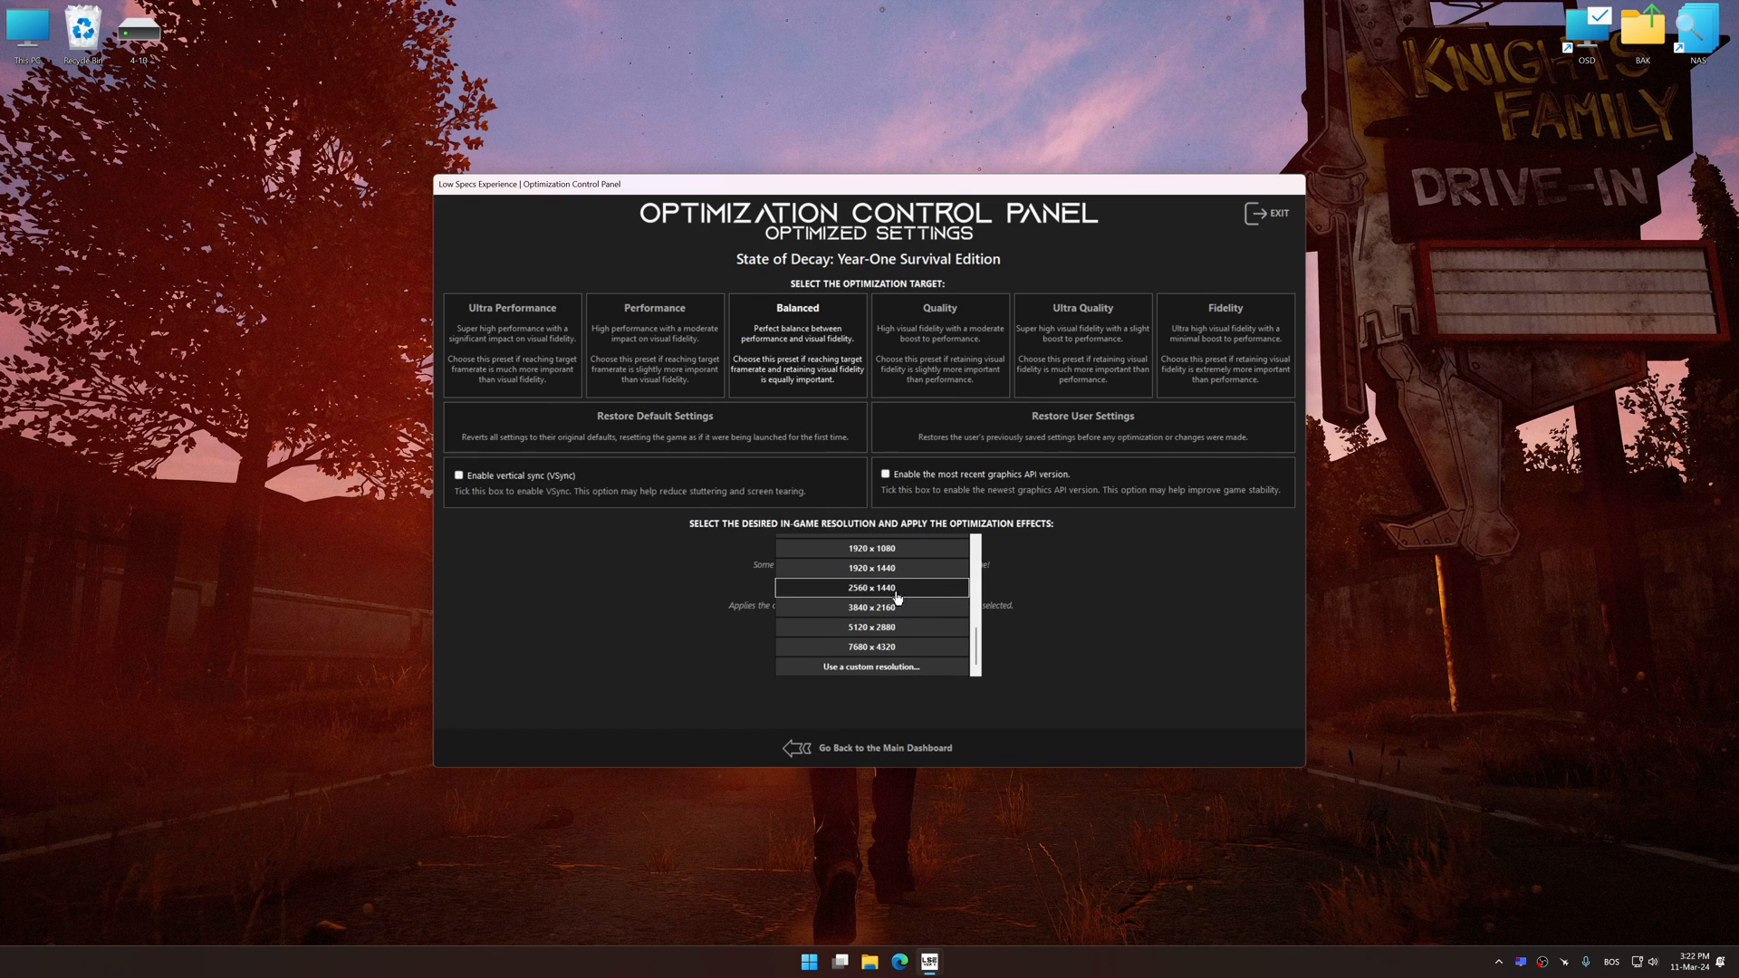
{"action": "left_click", "coordinate": [871, 606]}
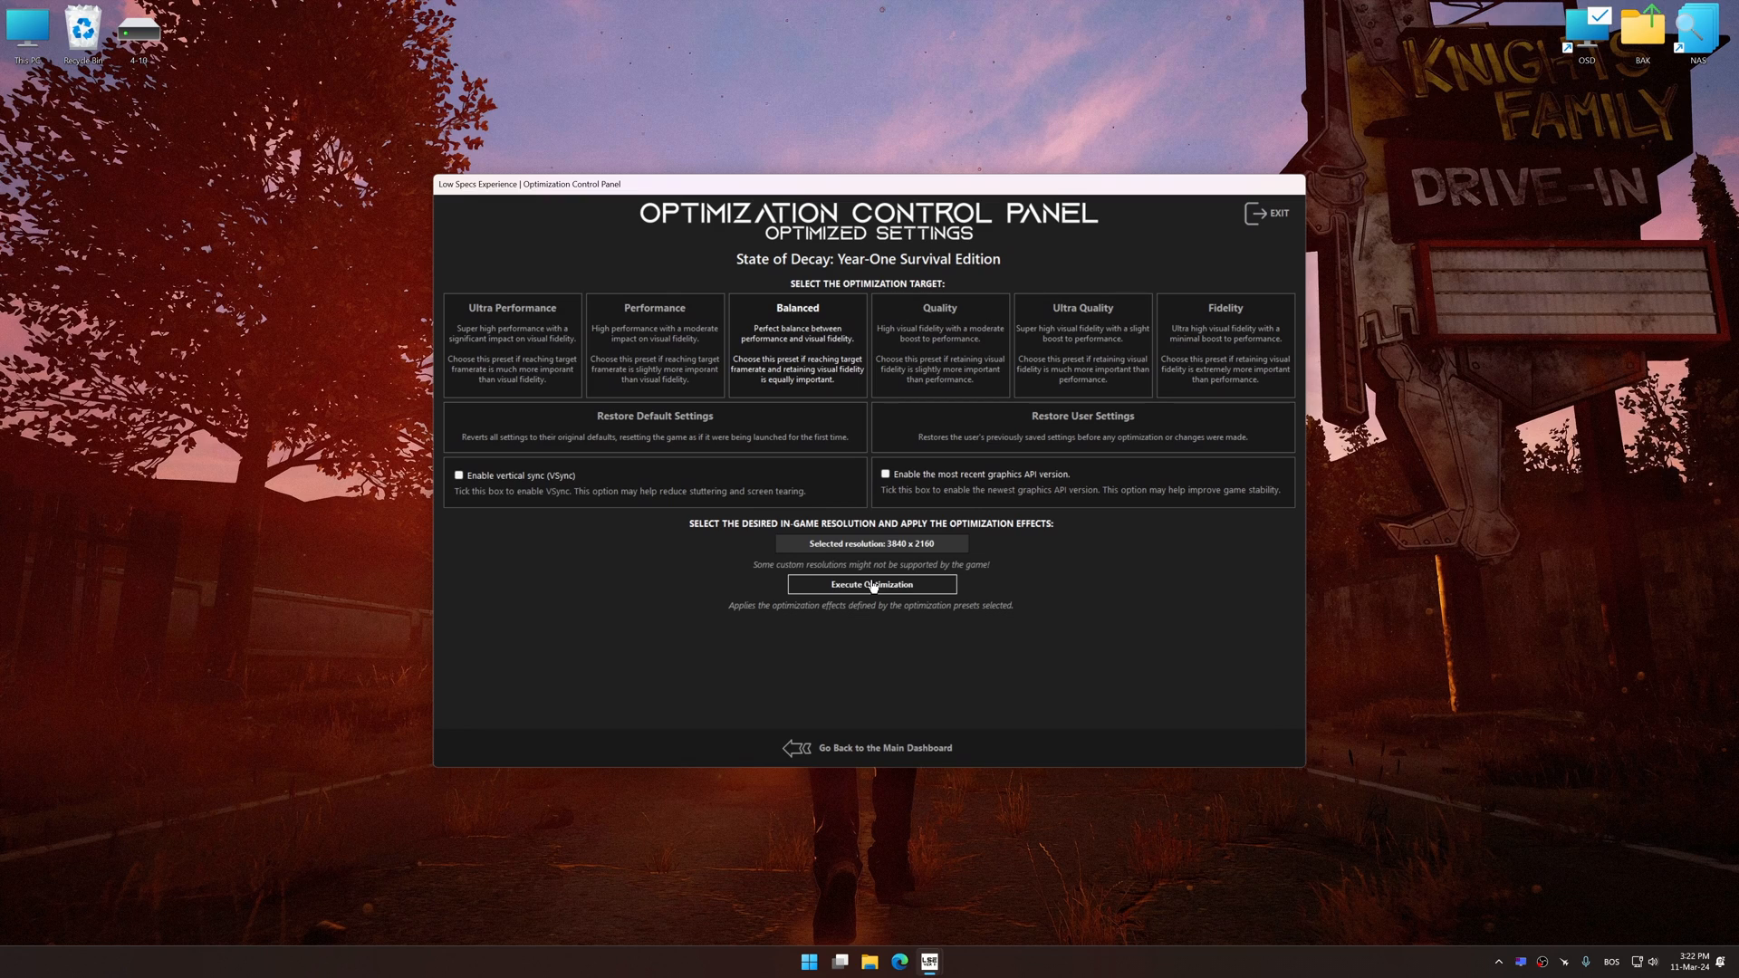
{"action": "left_click", "coordinate": [870, 585]}
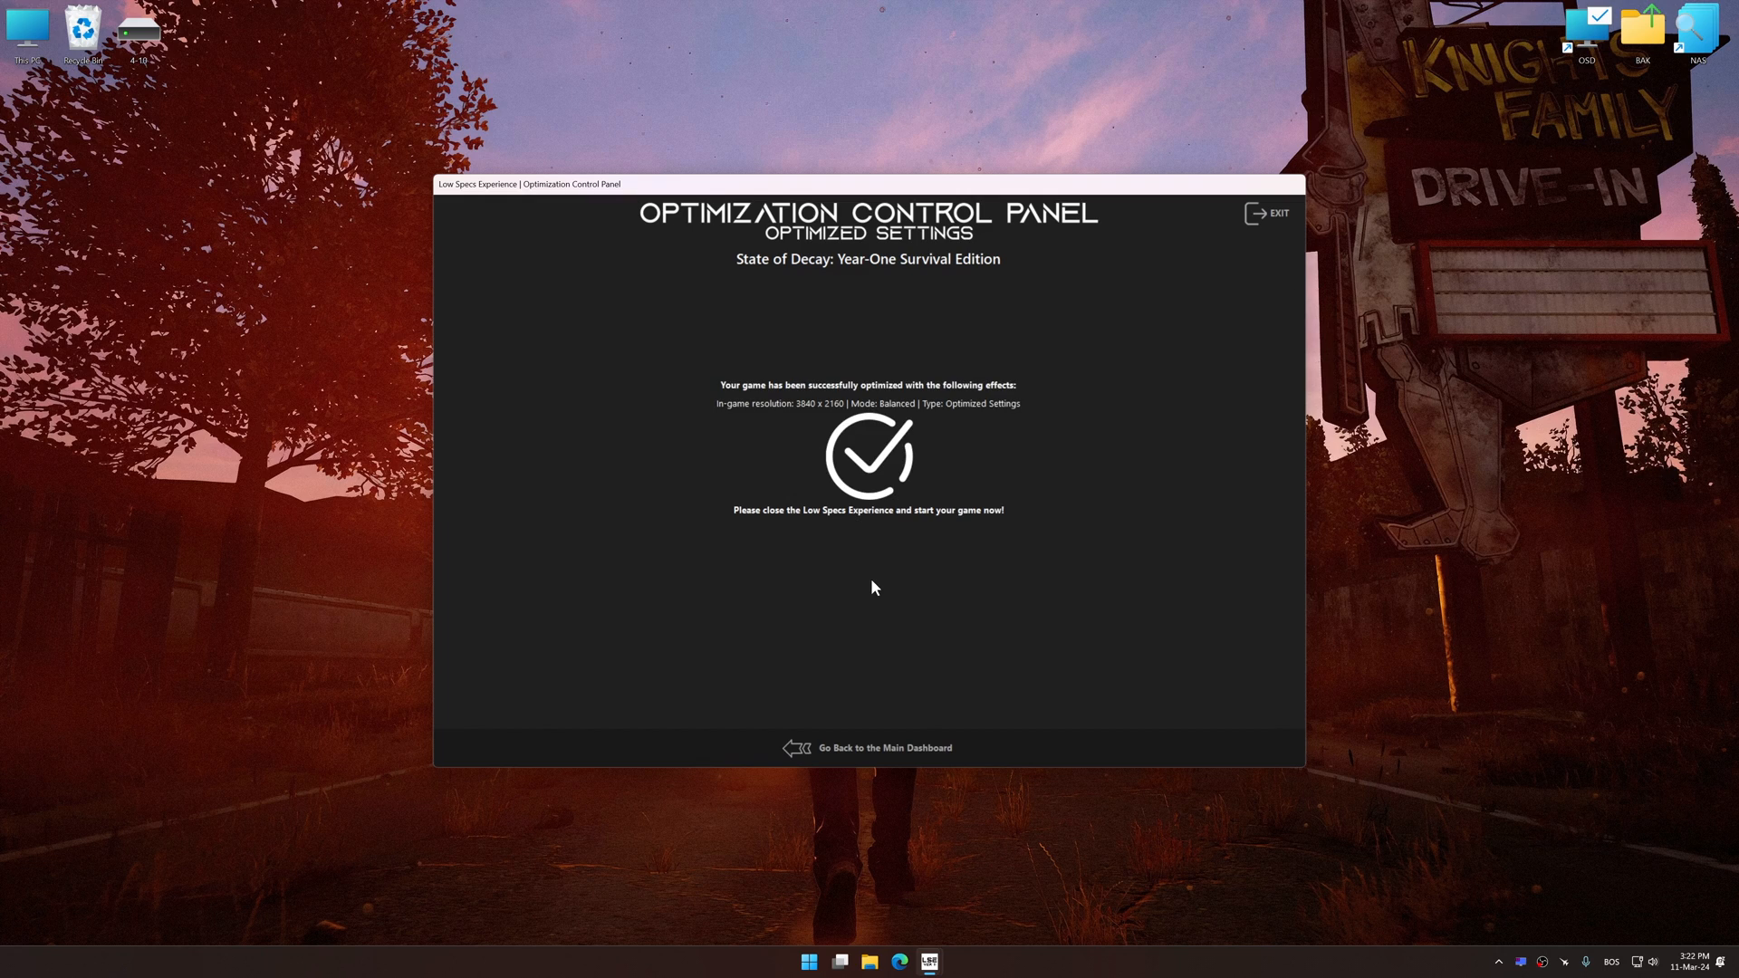
{"action": "mouse_move", "coordinate": [887, 737]}
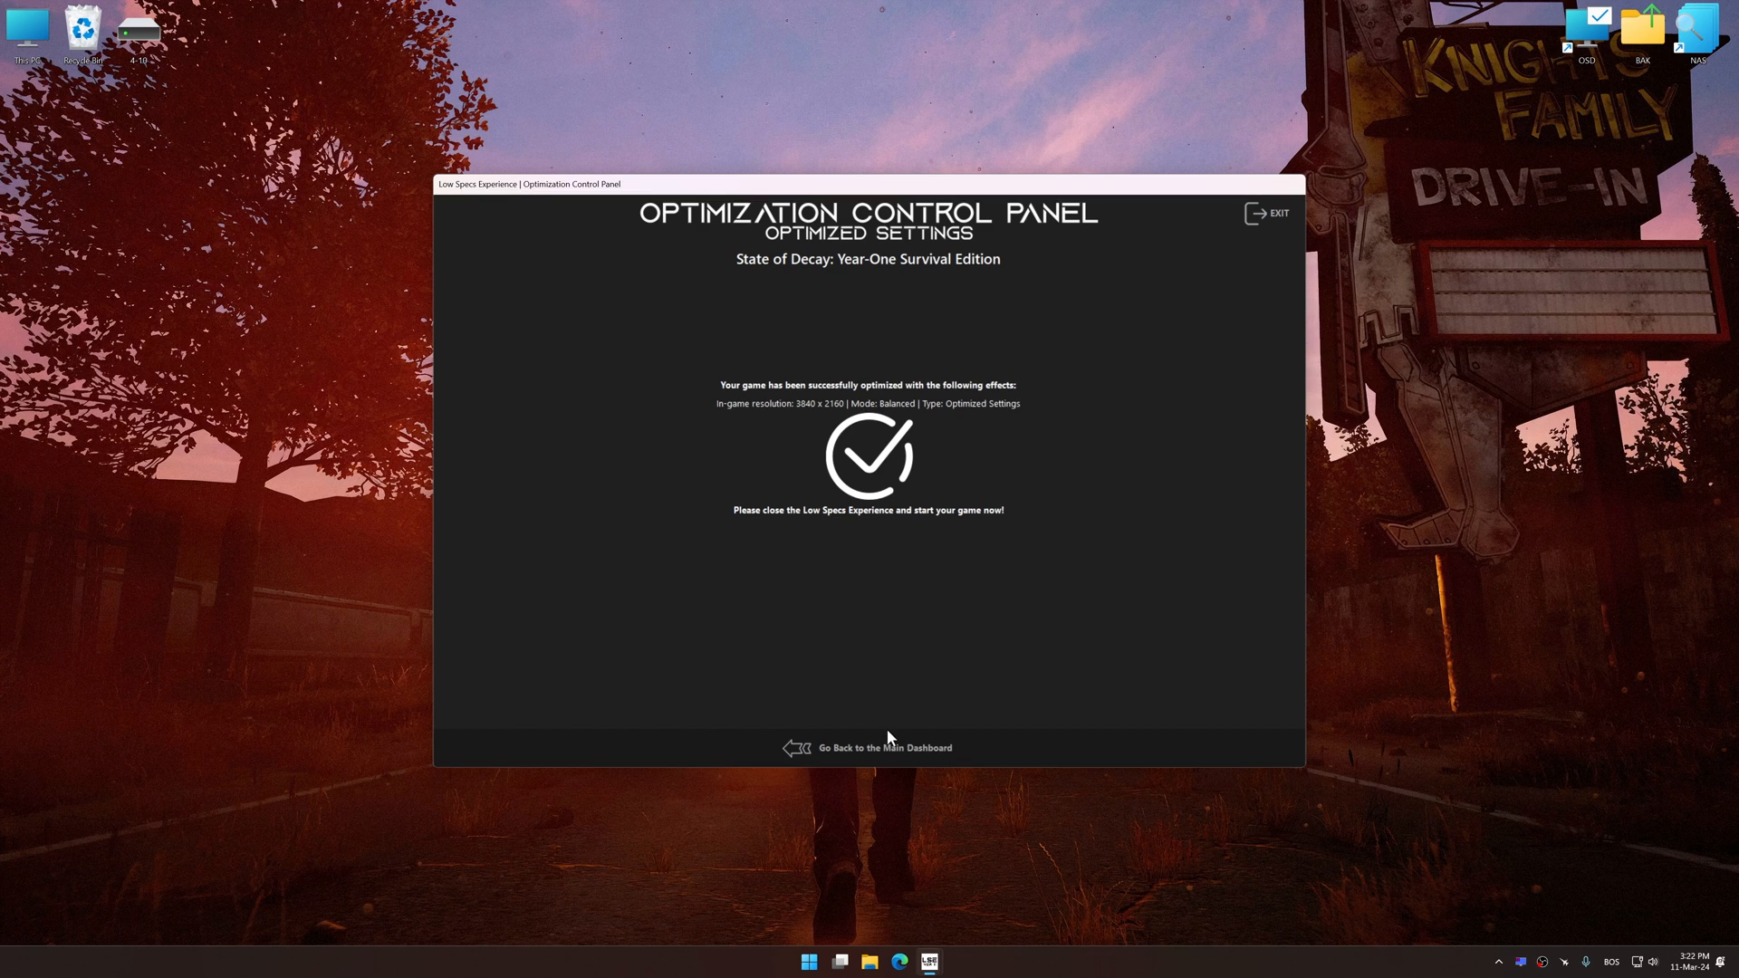
Step: Restore State of Decay to its default settings and confirm
{"action": "left_click", "coordinate": [884, 748]}
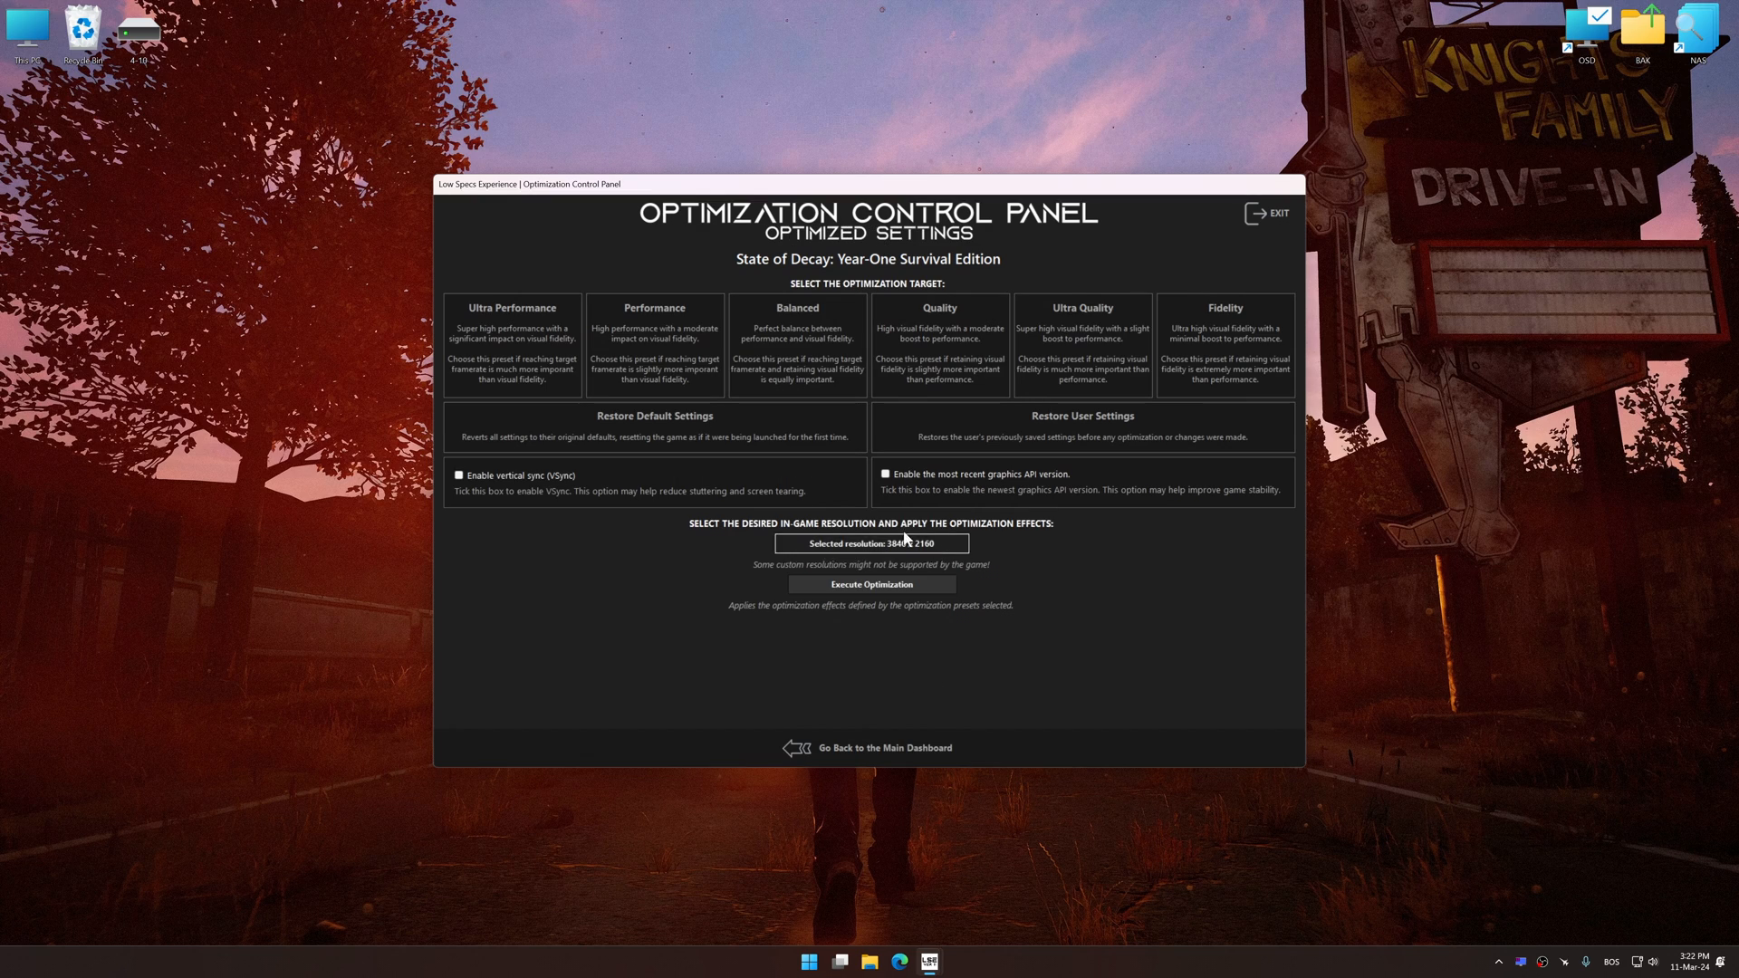
{"action": "left_click", "coordinate": [654, 427]}
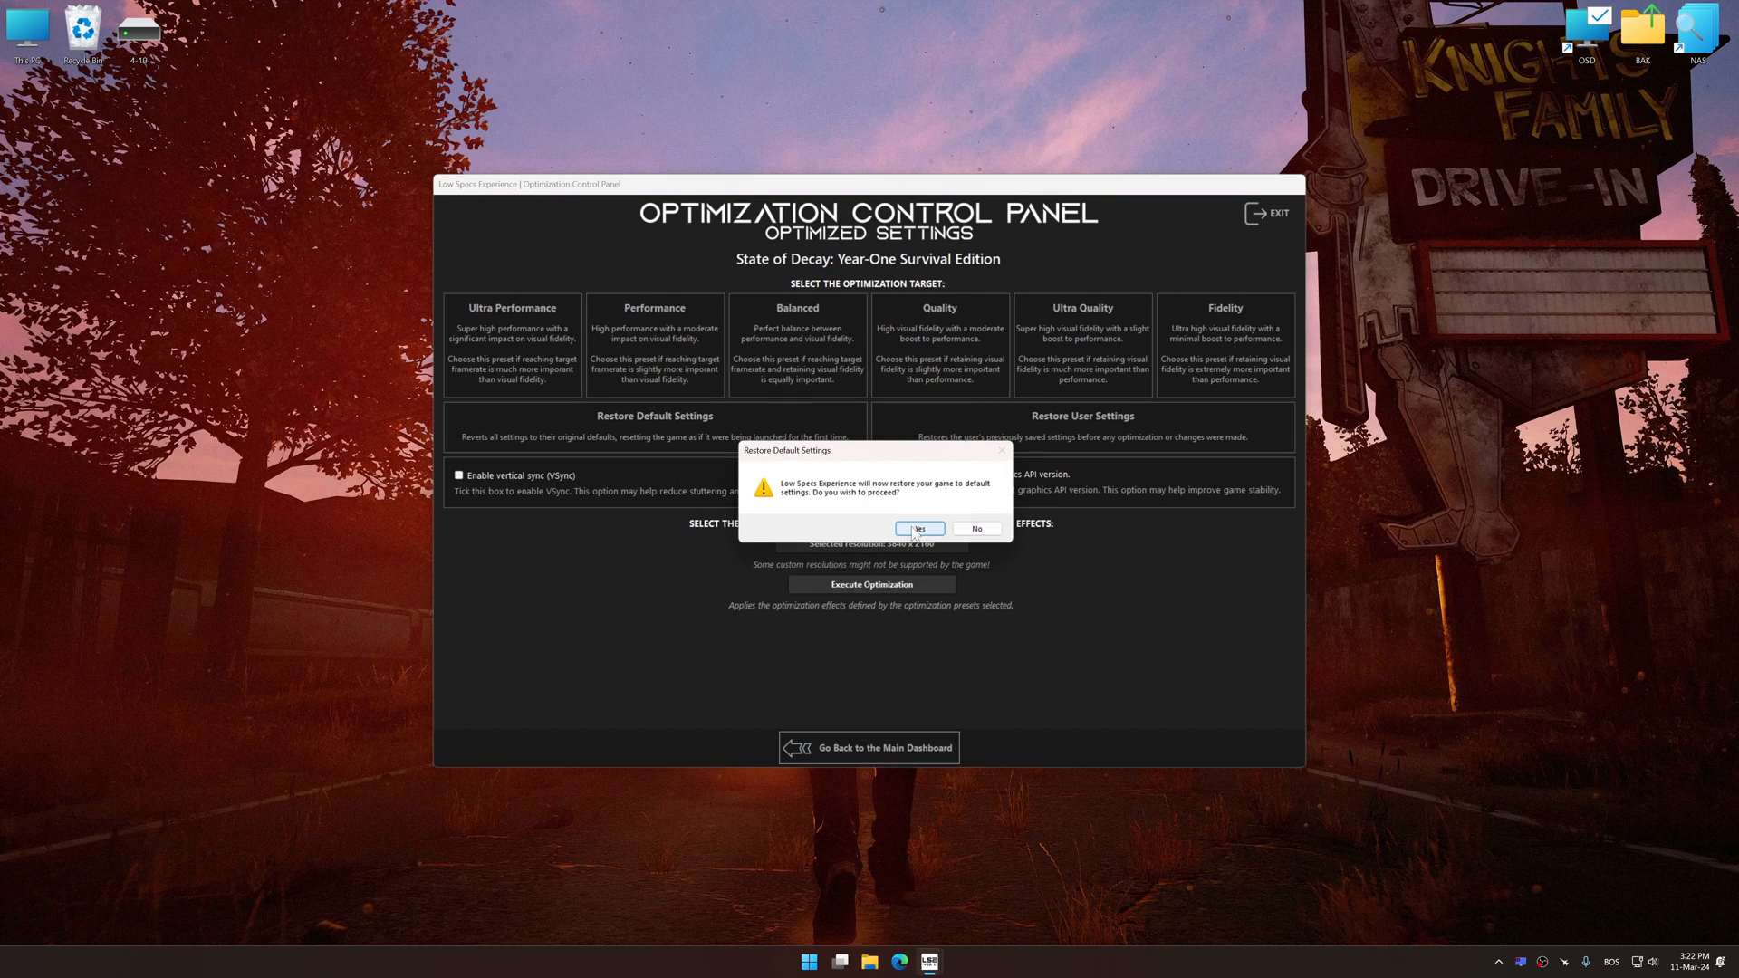
{"action": "left_click", "coordinate": [920, 527]}
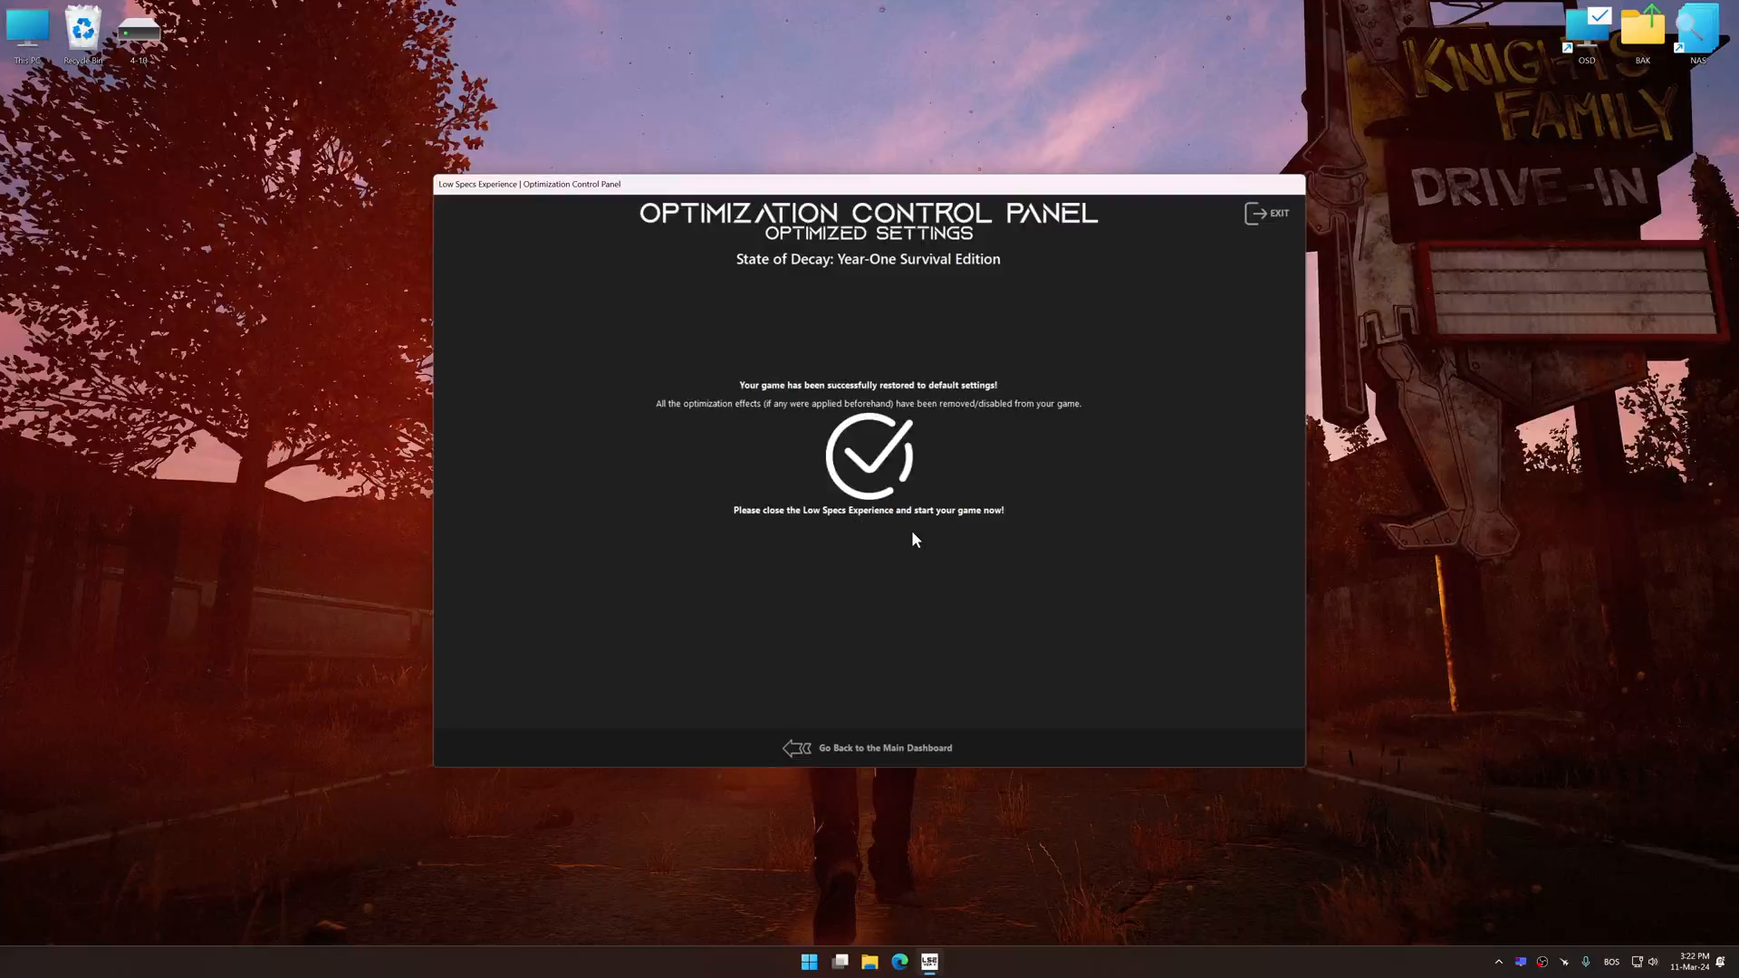